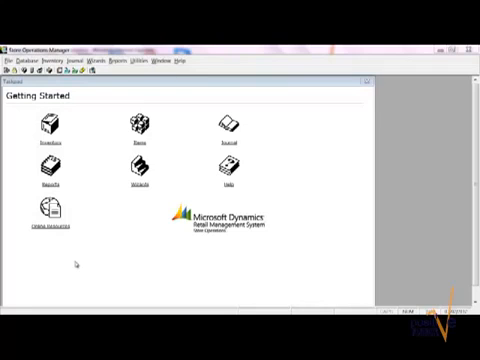
mouse_move(10, 130)
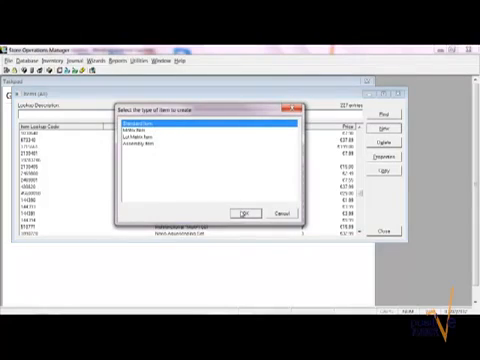
Confirm a Standard item and describe it as Mountain Meadow hay, extended description 'Softly packed and hand picked fresh Mountain Meadow hay'.
click(232, 212)
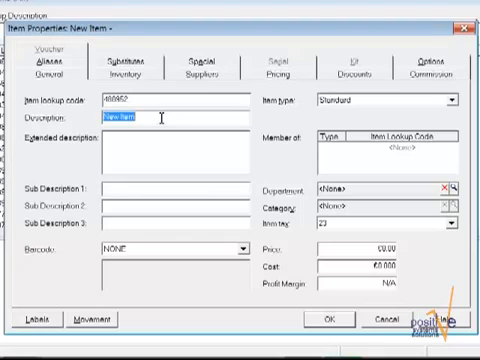
text(Mountain Meadow hay)
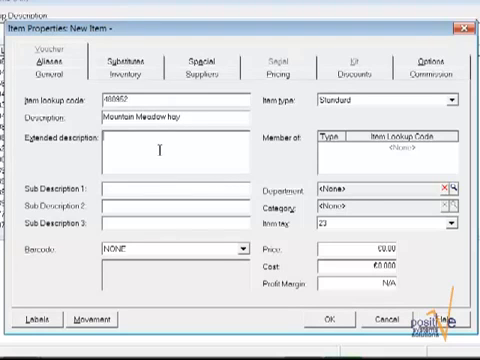
text(Softly packed and hand picked fresh Mountain Meadow hay)
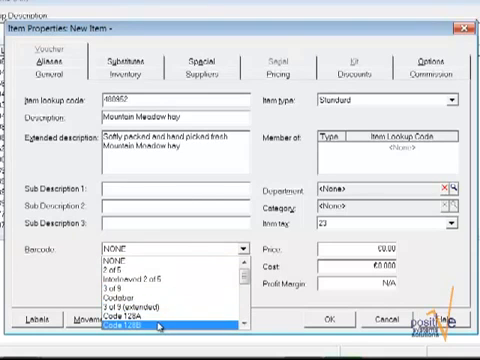
Assign the barcode format and department, then enter the item's selling price and cost.
click(164, 322)
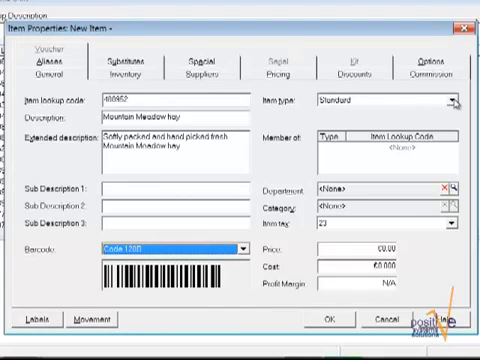
click(456, 100)
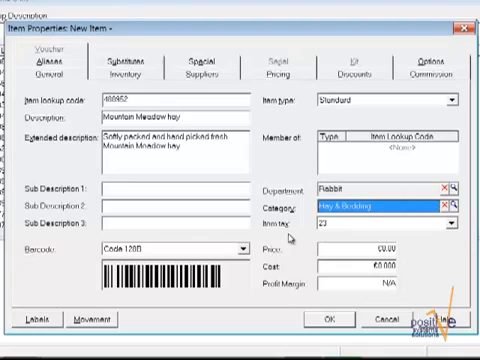
mouse_move(344, 228)
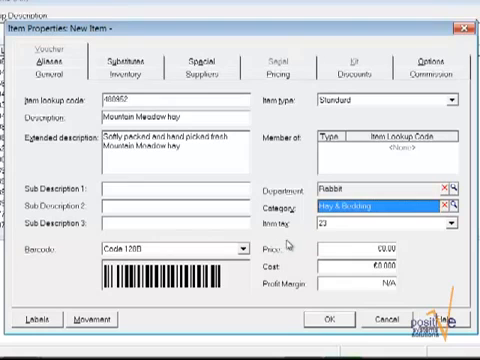
click(460, 228)
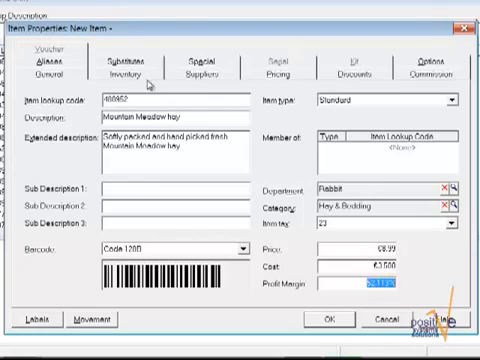
Record 14 units on hand and enter the unit of measure on the Inventory details.
click(126, 72)
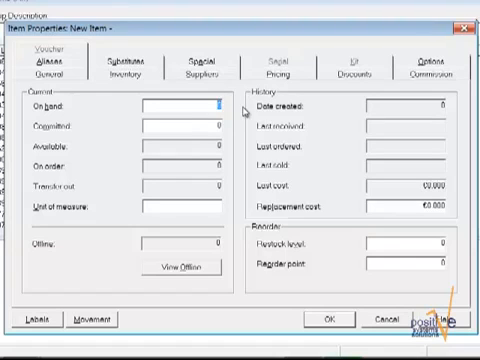
text(14)
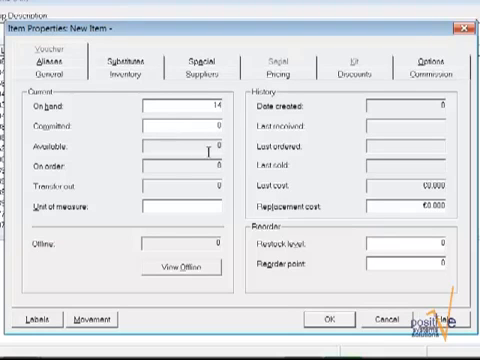
mouse_move(178, 190)
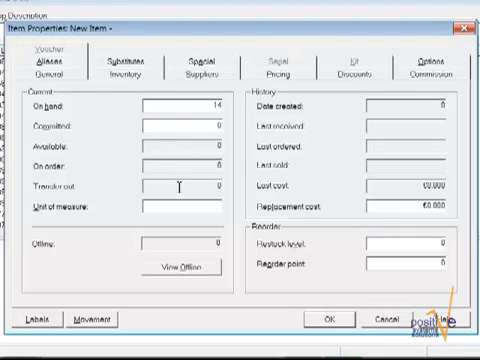
mouse_move(176, 116)
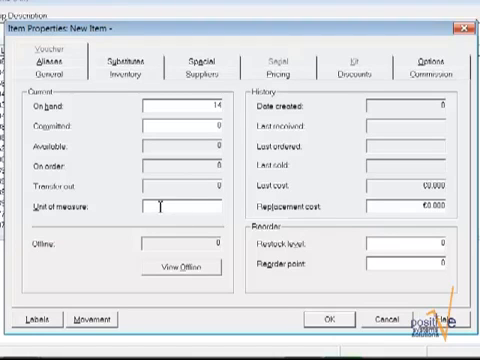
text(N)
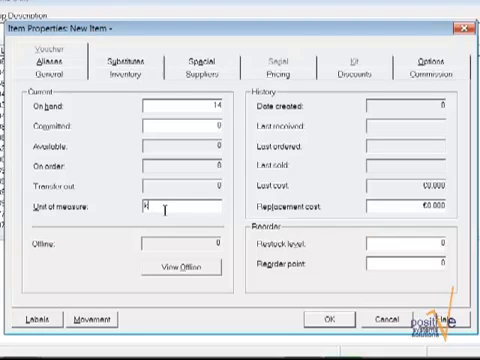
text(g)
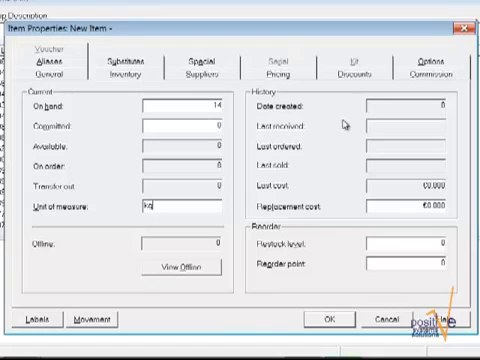
mouse_move(384, 138)
text(20)
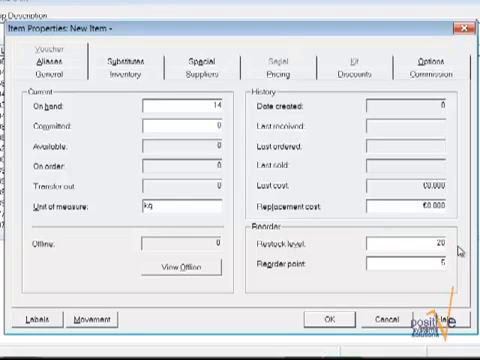
mouse_move(318, 272)
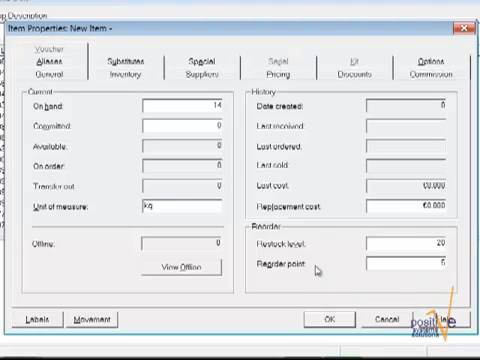
Add the chosen supplier from the Suppliers list to the hay item.
click(196, 72)
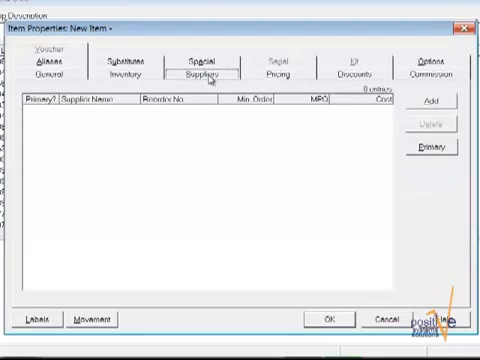
mouse_move(212, 136)
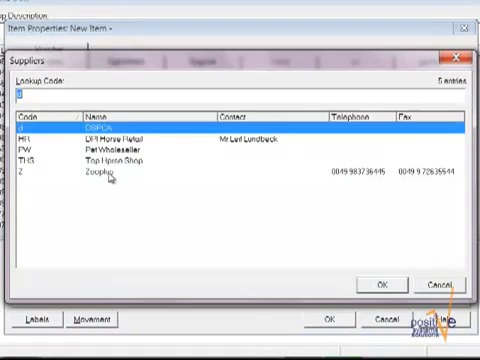
click(380, 282)
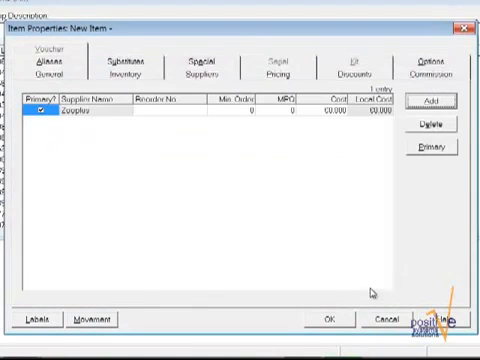
mouse_move(122, 126)
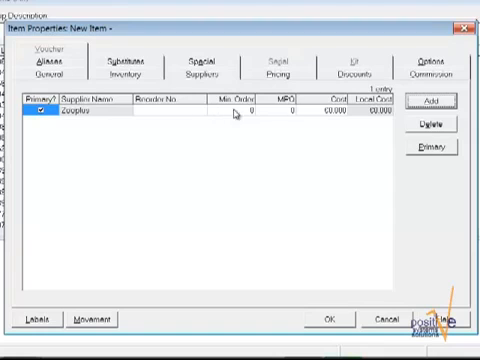
mouse_move(162, 122)
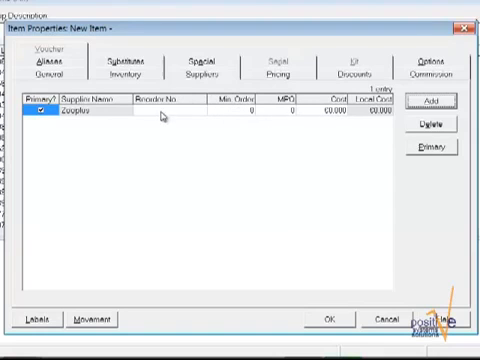
mouse_move(328, 118)
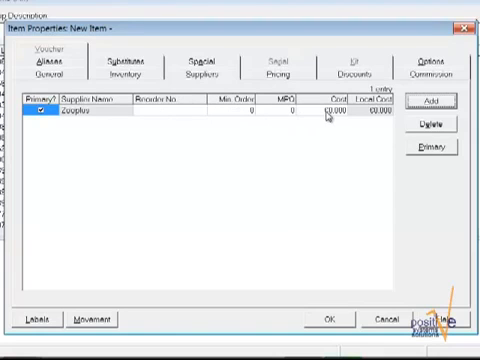
mouse_move(170, 122)
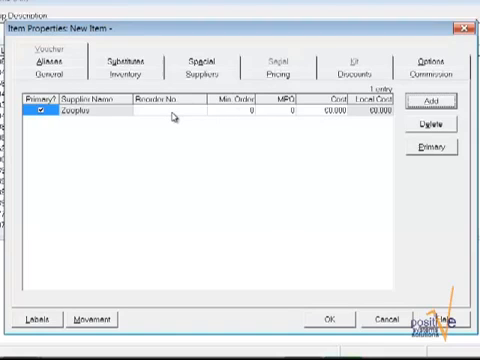